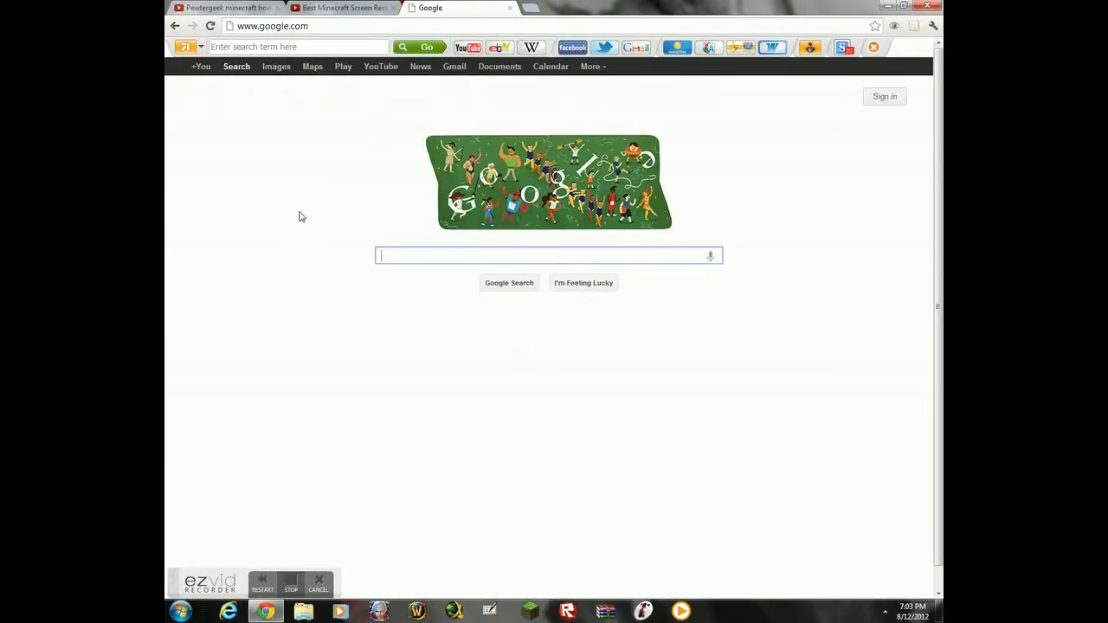
- Search Google for 'ezvid' and bring up the results list
text(e)
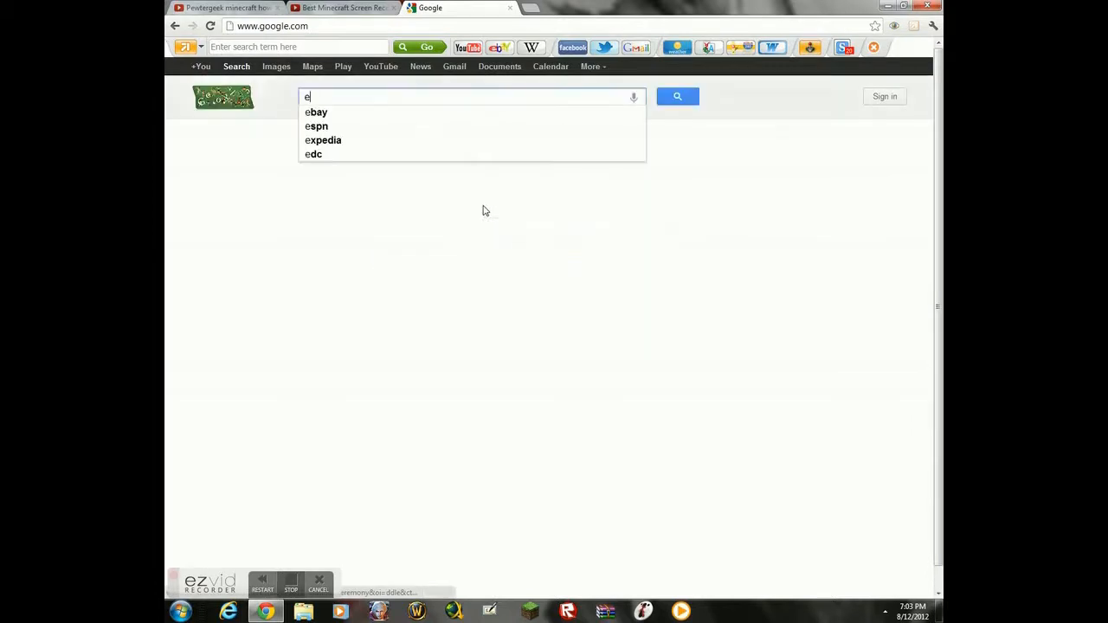
text(zvid)
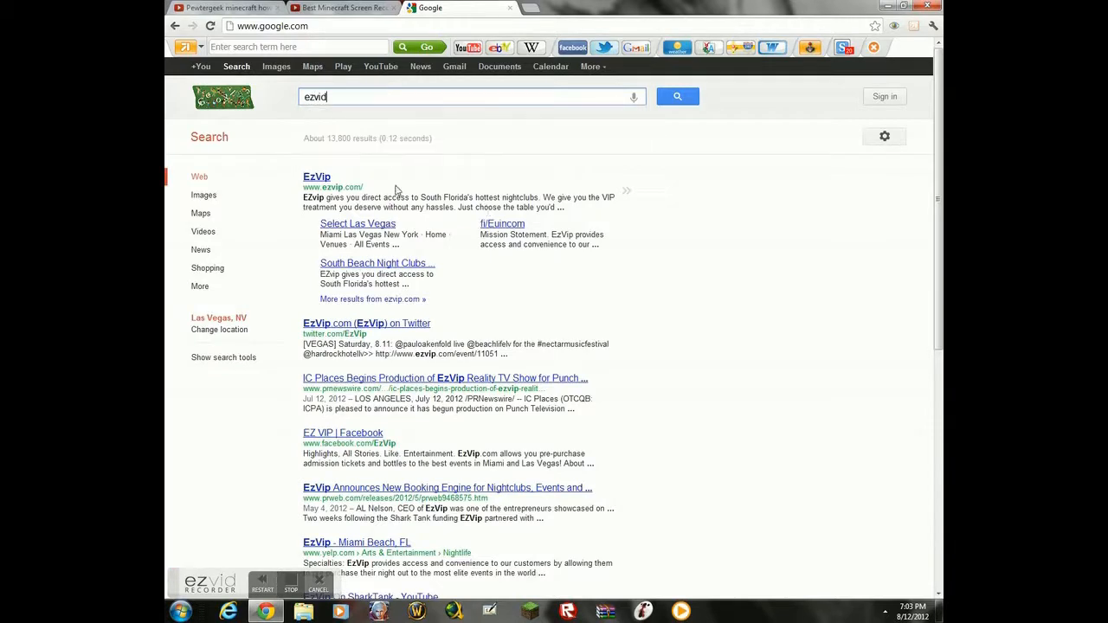
mouse_move(368, 88)
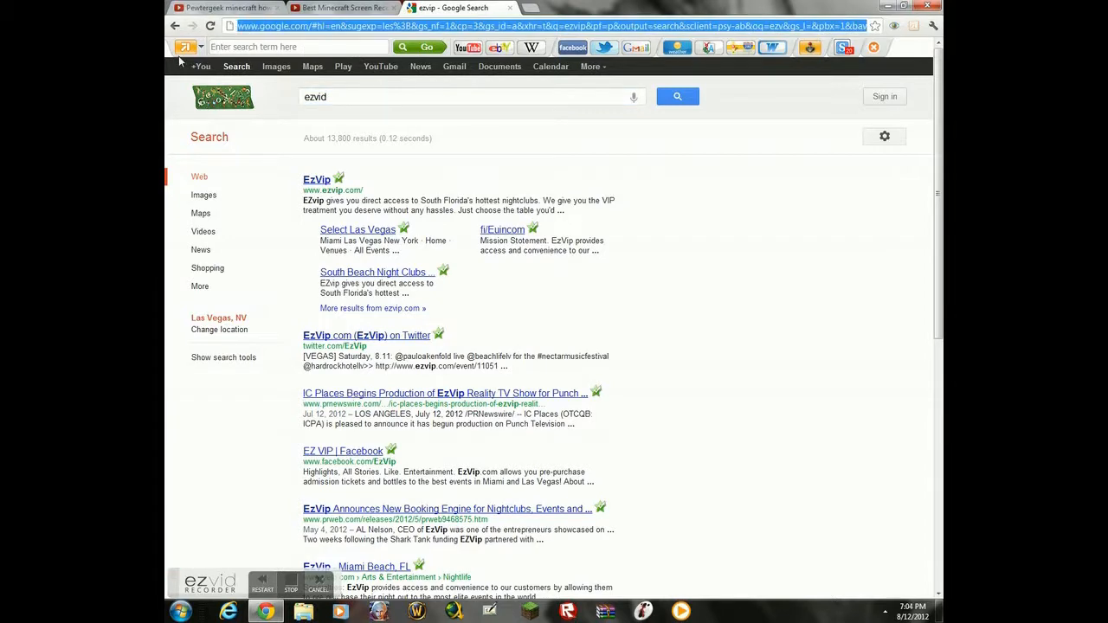
- Navigate directly to ezvid.com via the address bar to open its homepage
click(554, 26)
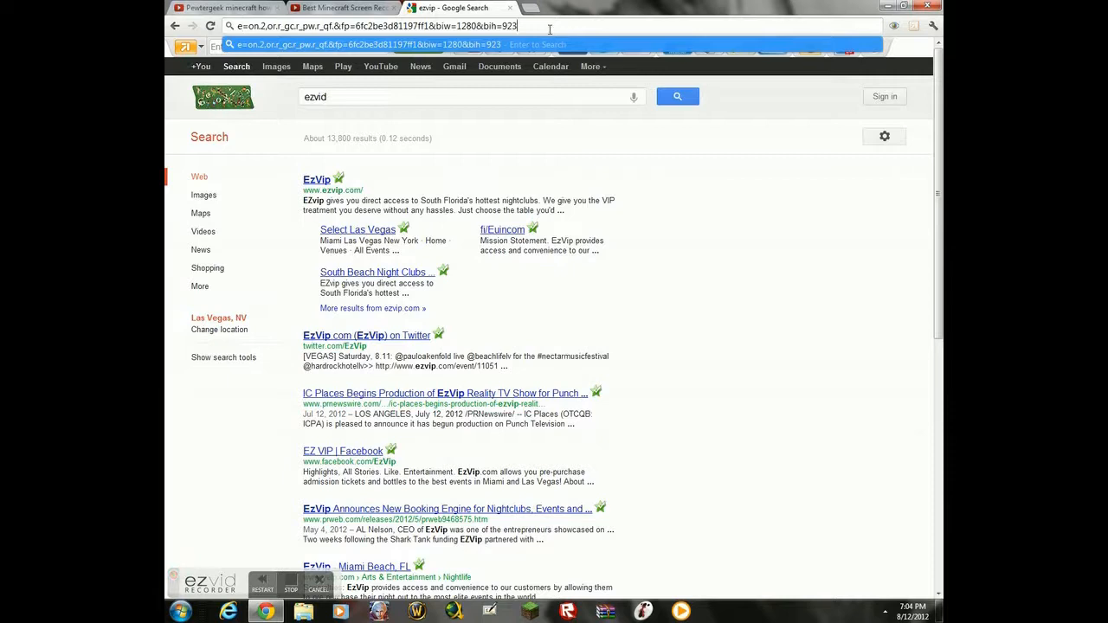
text(ezvid.com)
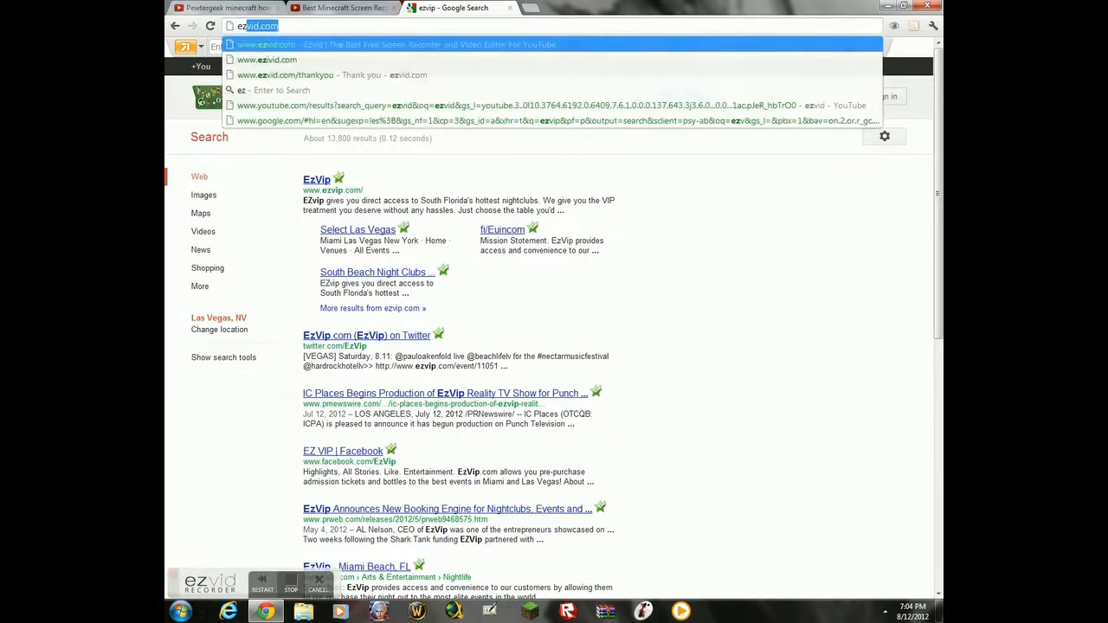
click(251, 45)
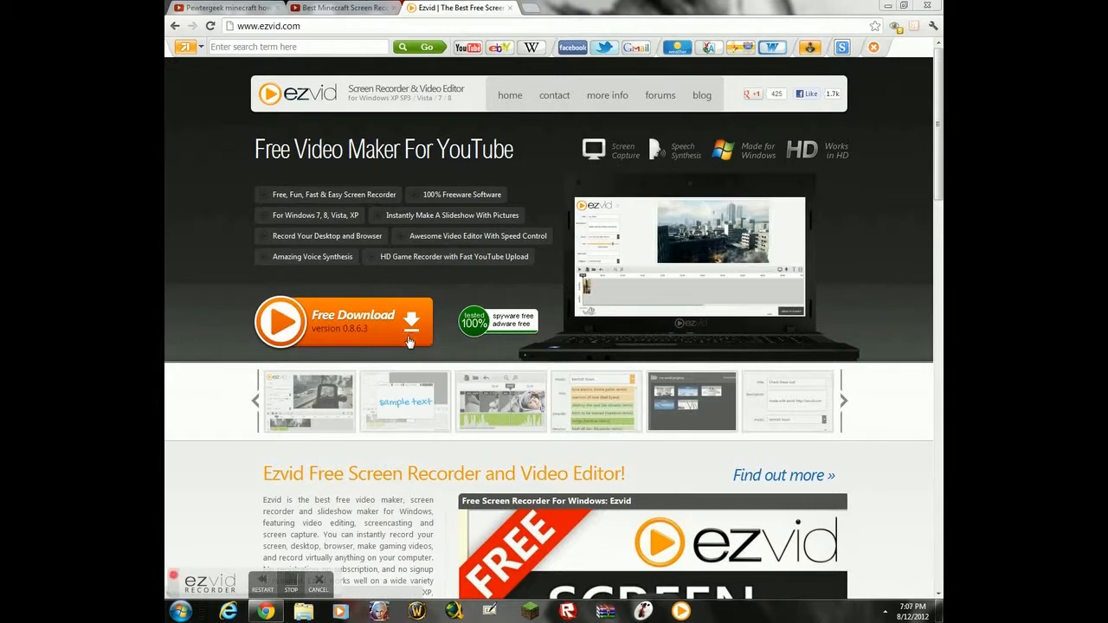
mouse_move(245, 384)
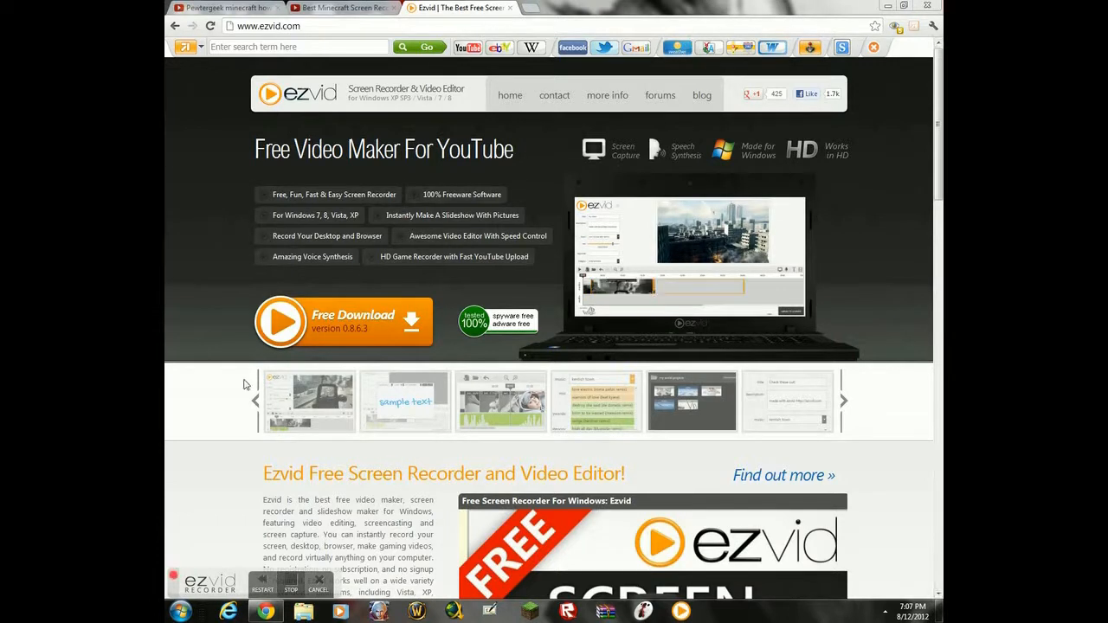